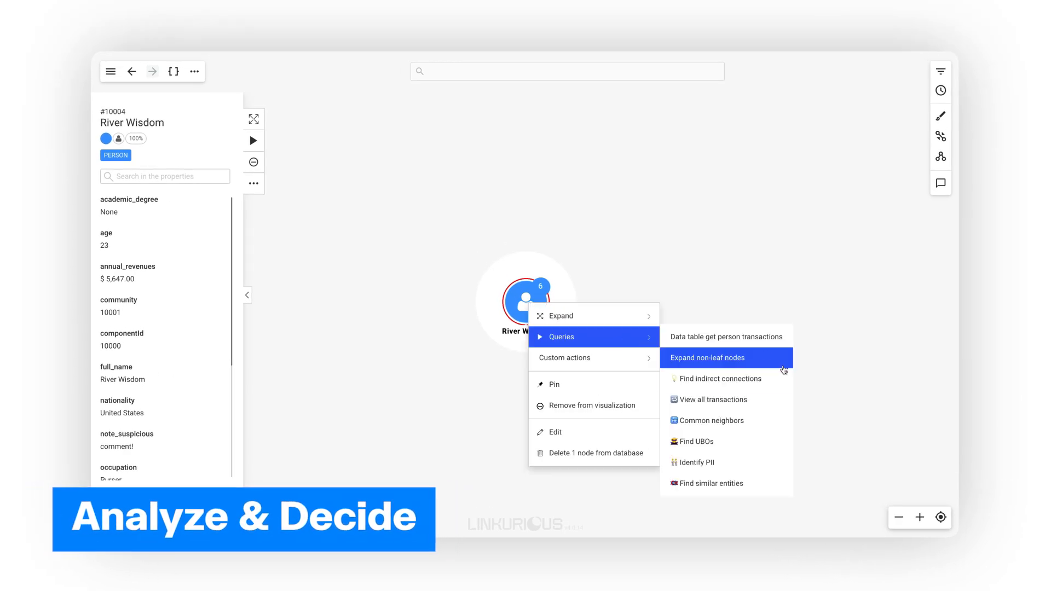
# Expand River Wisdom's non-leaf nodes and fit the resulting graph into view
pyautogui.click(706, 357)
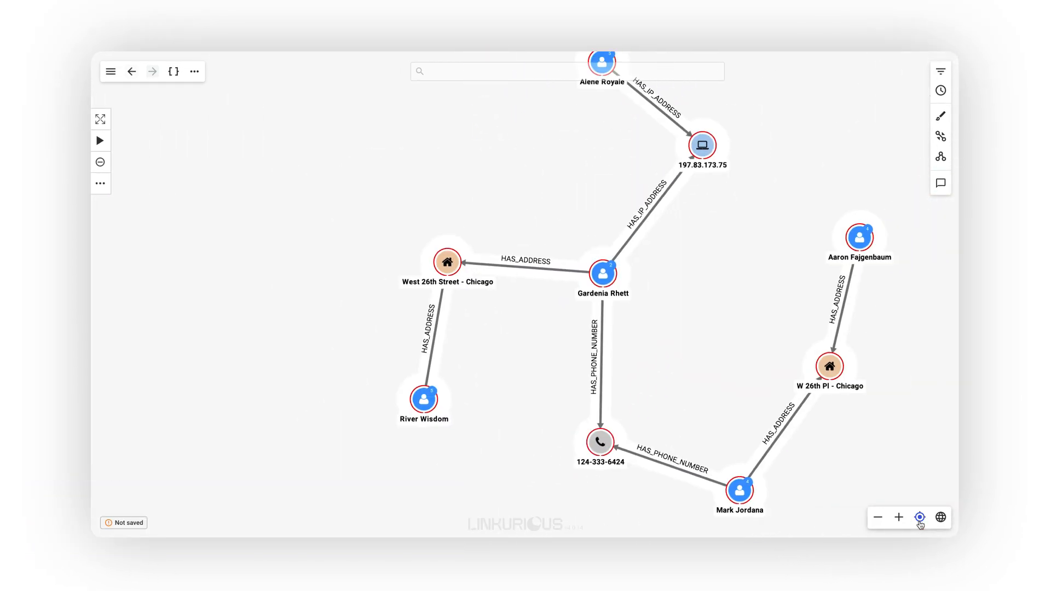
pyautogui.click(940, 183)
pyautogui.write('Need to escalate to fraud team - FYI')
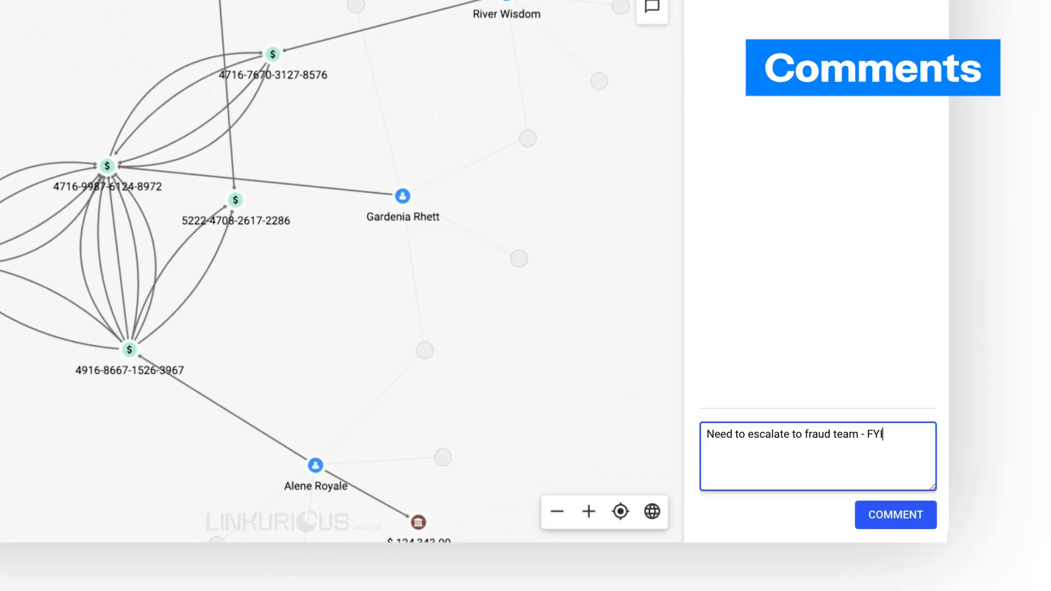
# Post the comment 'Need to escalate to fraud team - FYI' on the investigation
pyautogui.click(894, 515)
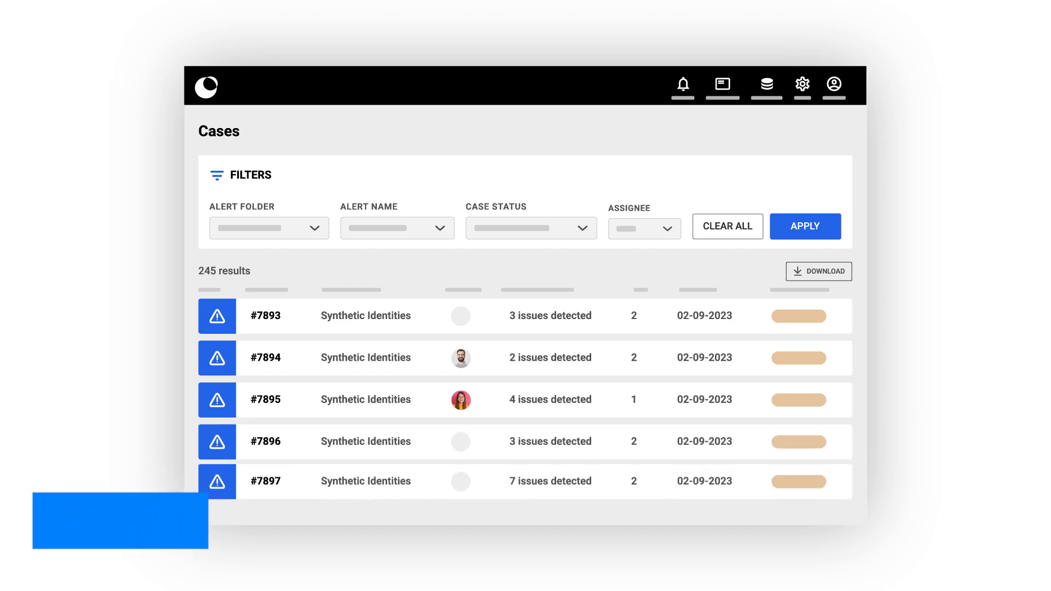
# Scroll through the Cases list of 245 Synthetic Identities alerts
pyautogui.scroll(-3)
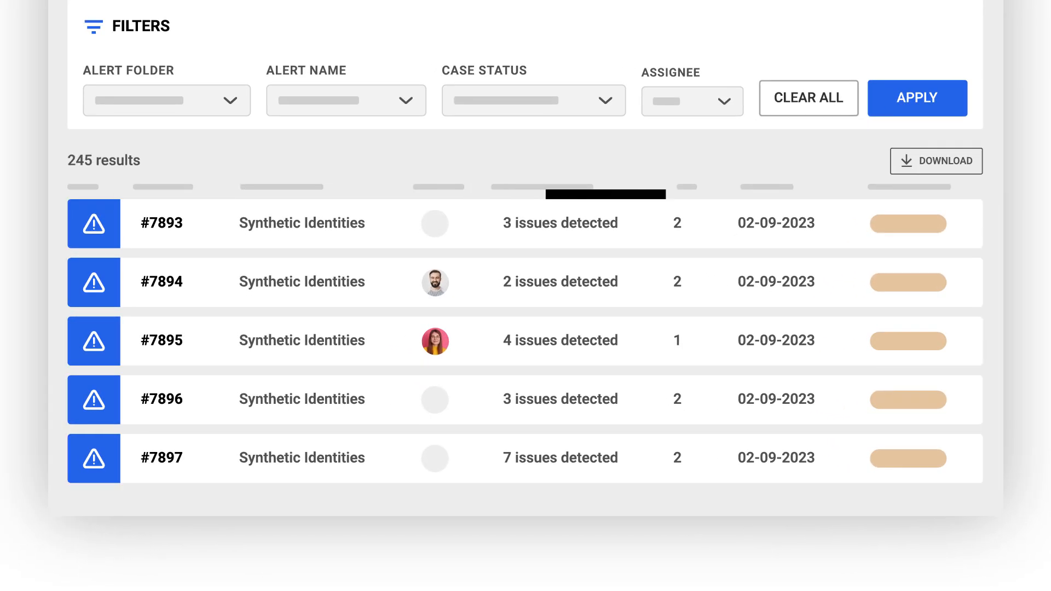